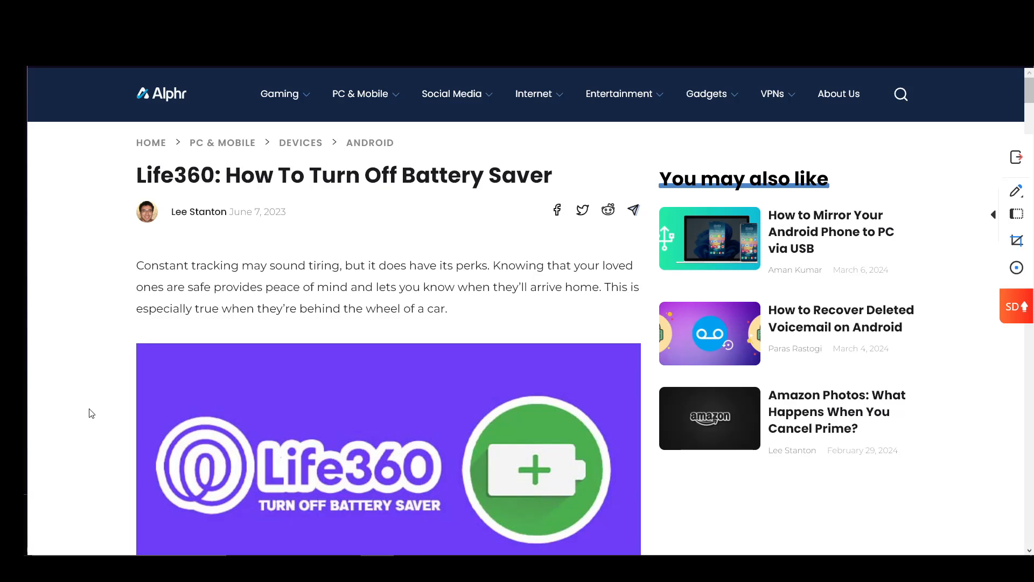
Scroll past the Life360 banner image to the Android section's first step about opening settings.
scroll(down, 3)
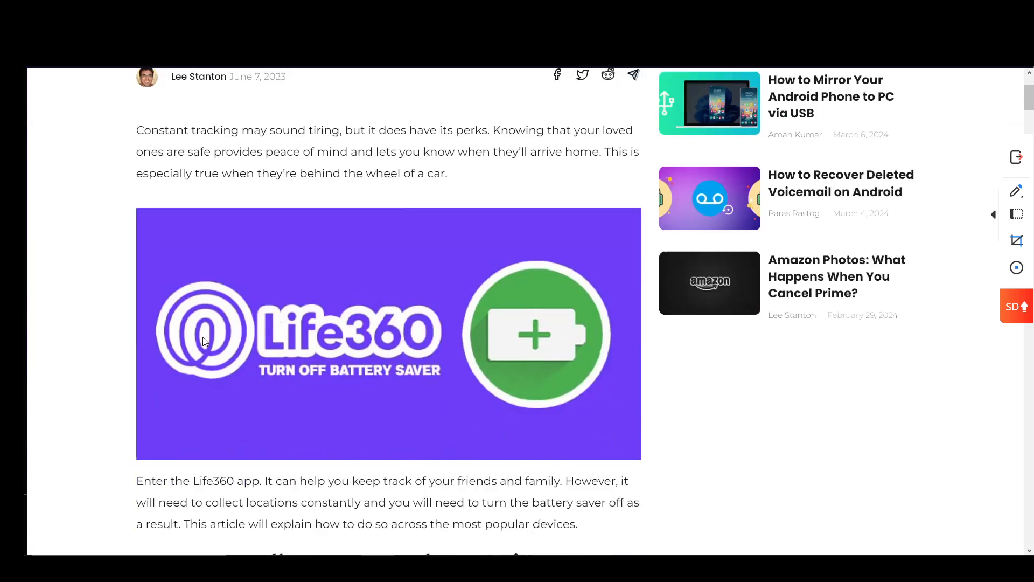
scroll(down, 3)
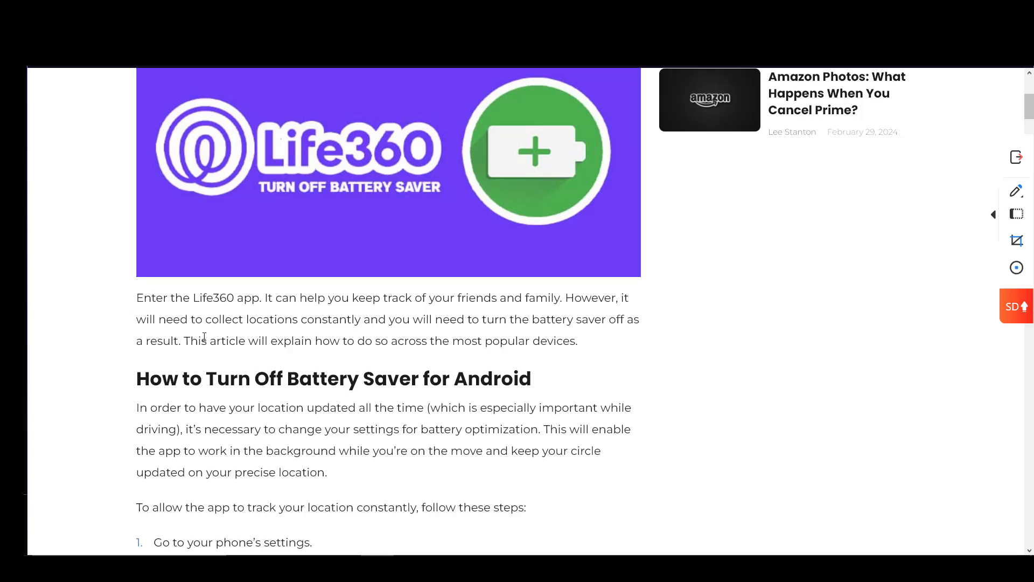
Scroll through the Android Data Saver steps, briefly scrolling back to re-read.
scroll(down, 3)
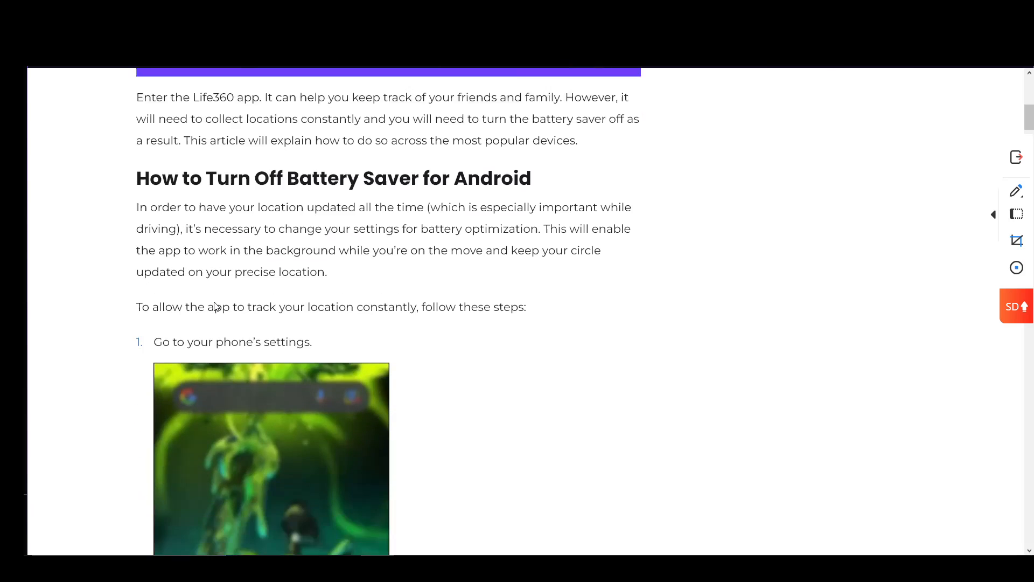
scroll(down, 3)
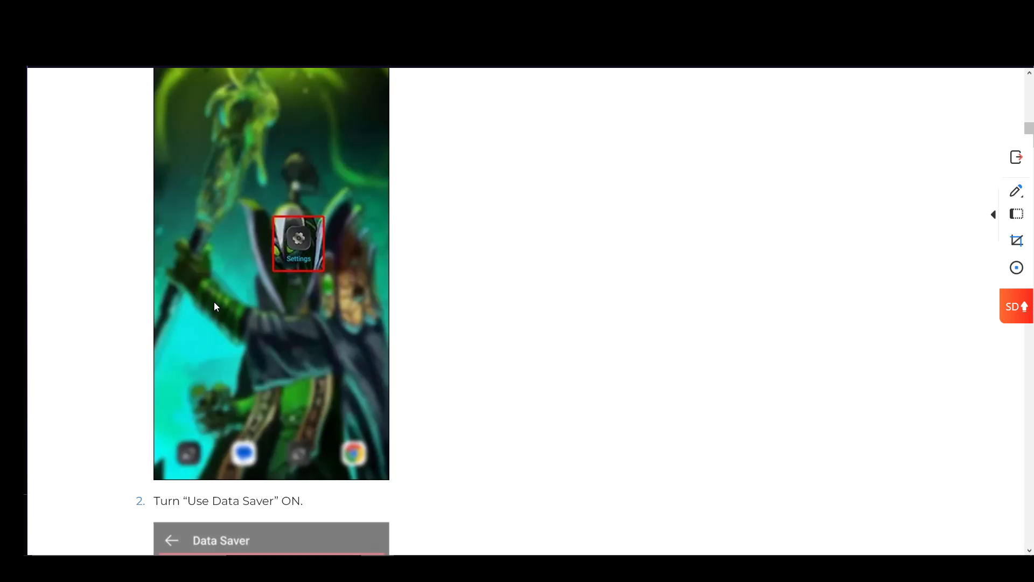
scroll(down, 3)
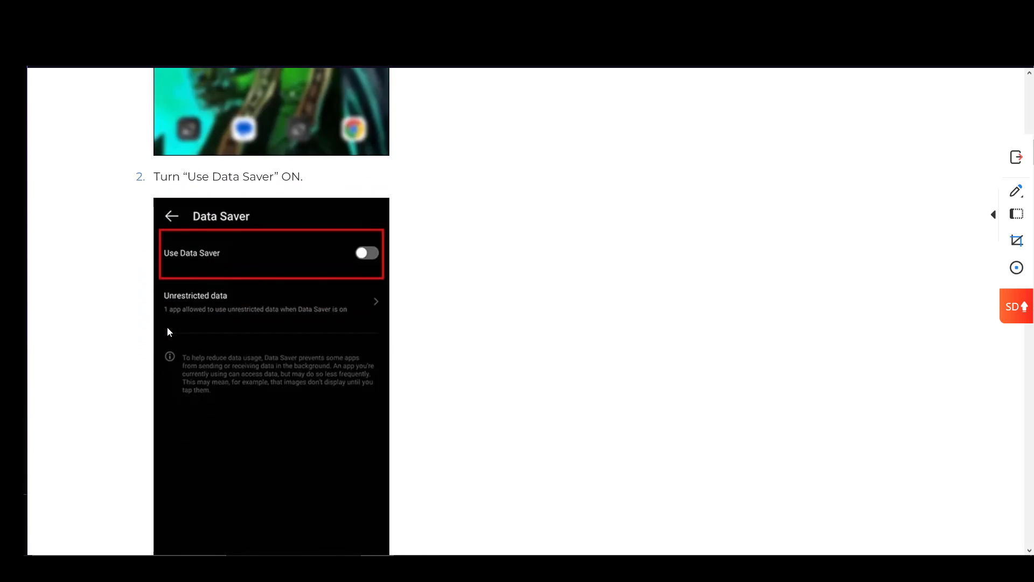
scroll(up, 3)
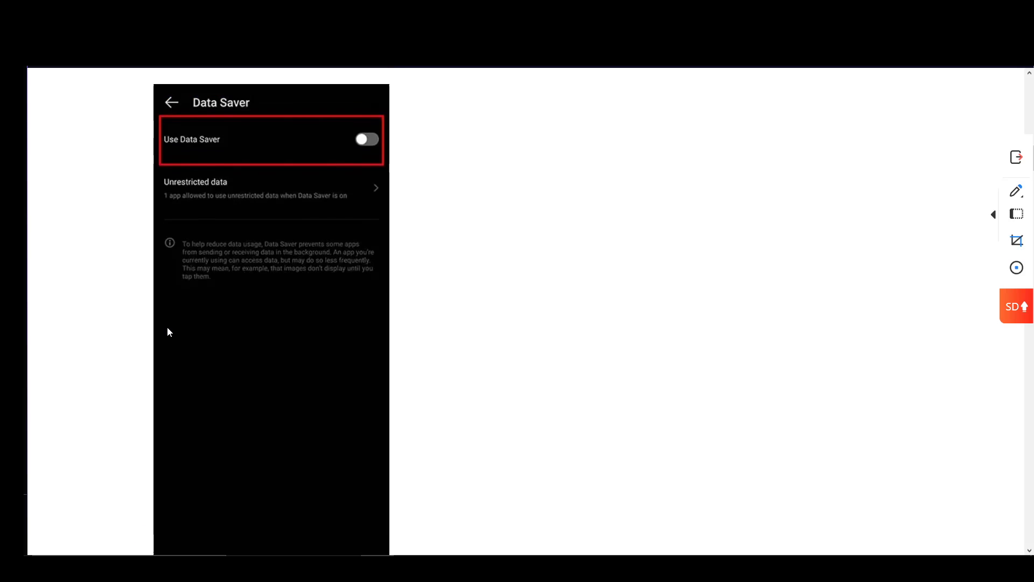
scroll(down, 3)
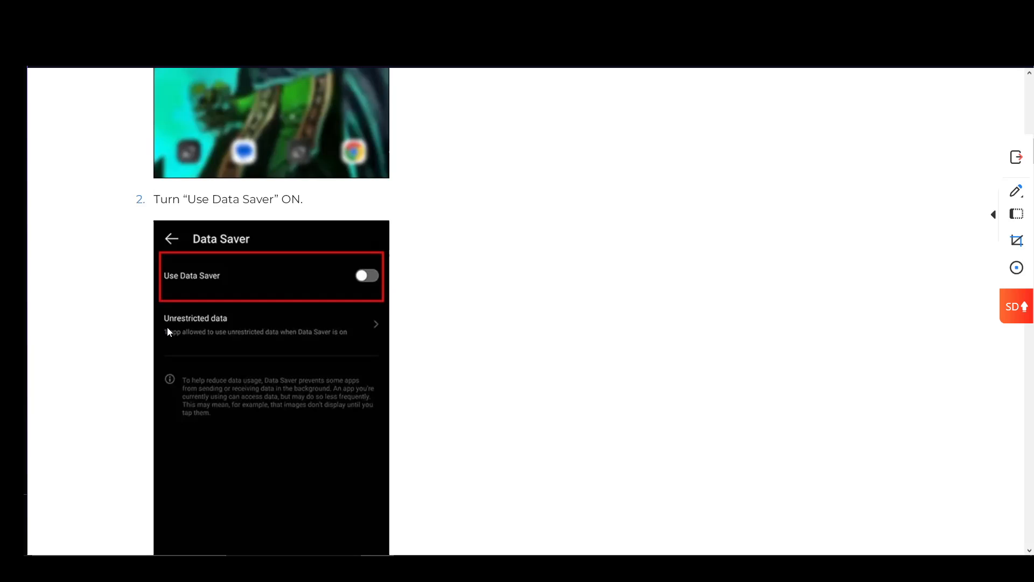
Continue past the Battery optimization screenshots down to the iOS section heading.
scroll(up, 3)
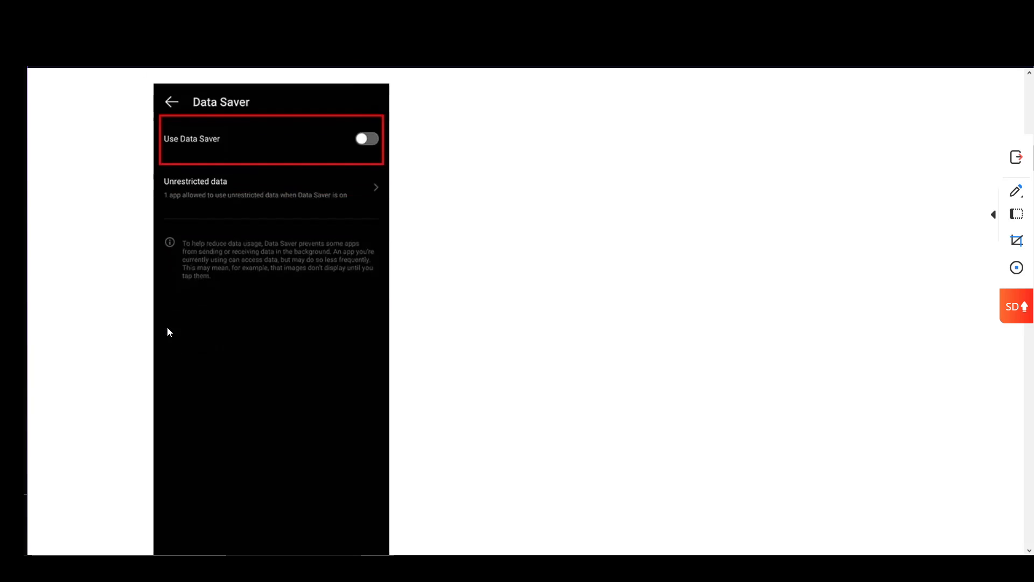
scroll(down, 3)
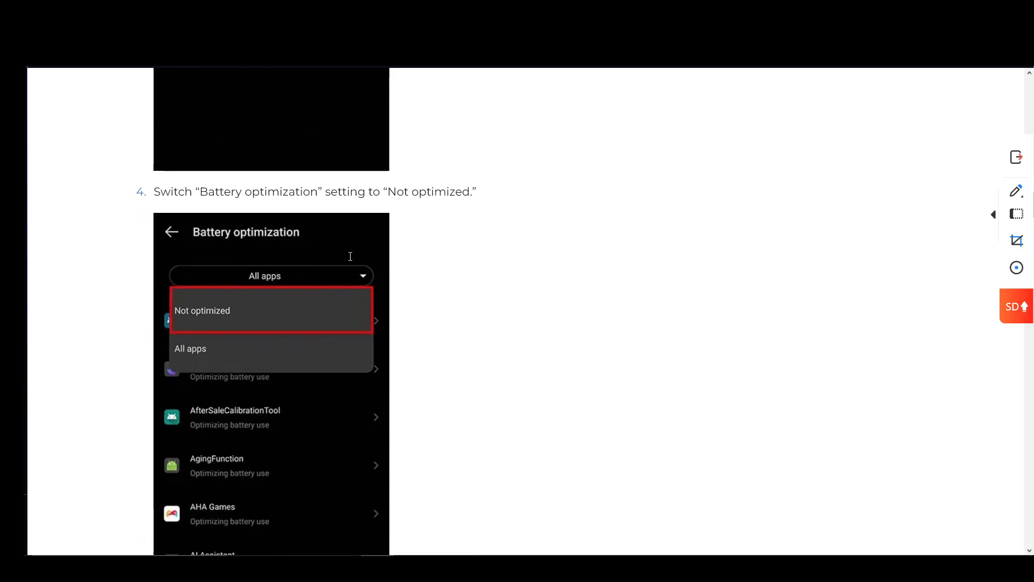
scroll(down, 3)
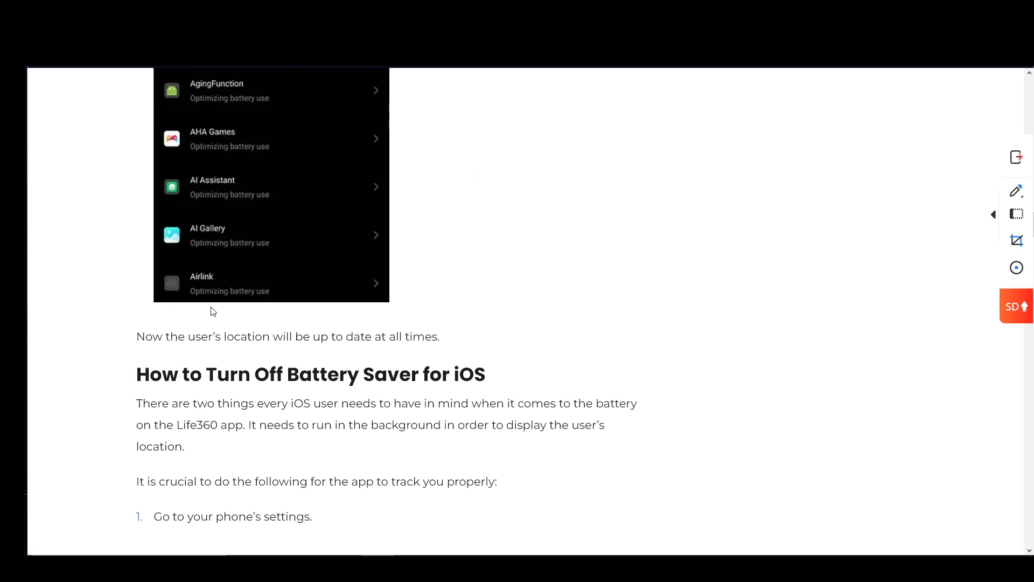
click(264, 73)
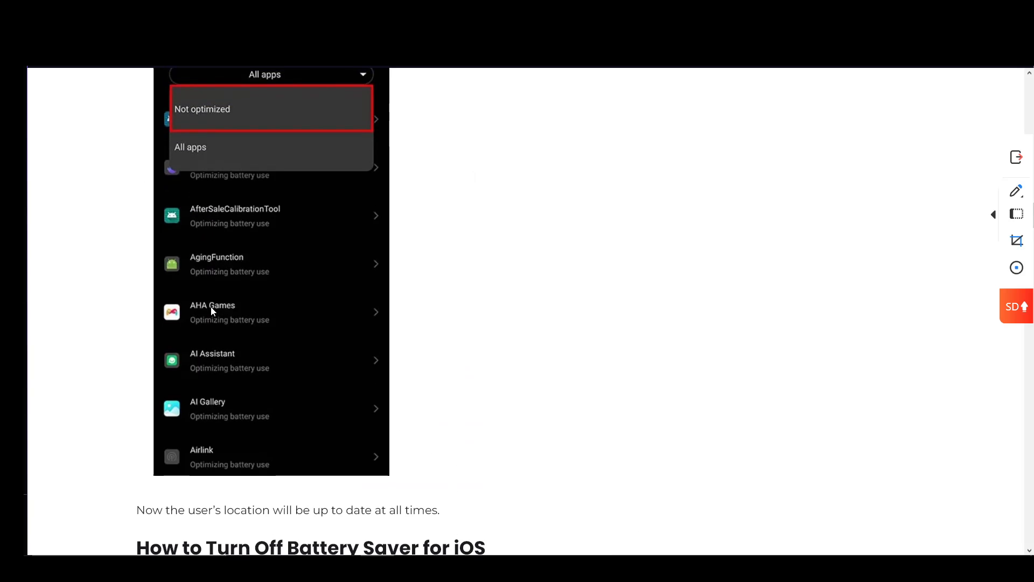
scroll(down, 3)
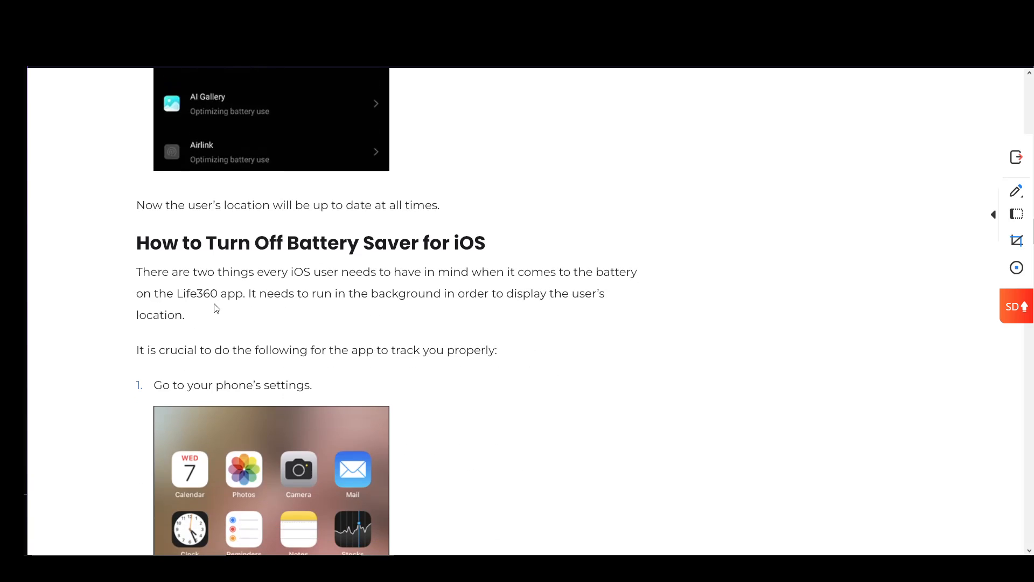
Scroll past the iOS Low Power Mode and Background App Refresh steps to 'What Does the App Do?'.
scroll(down, 3)
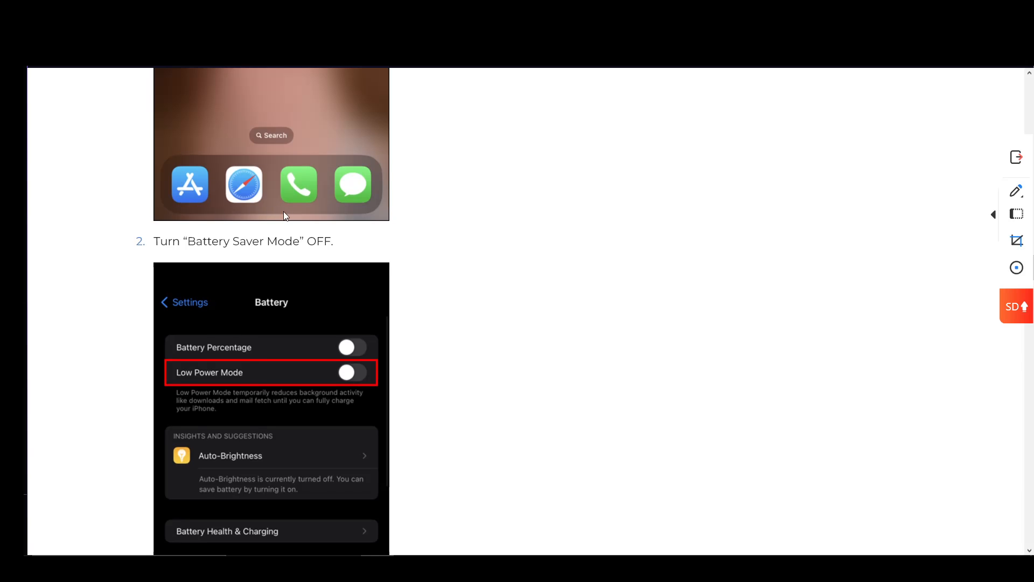
scroll(down, 3)
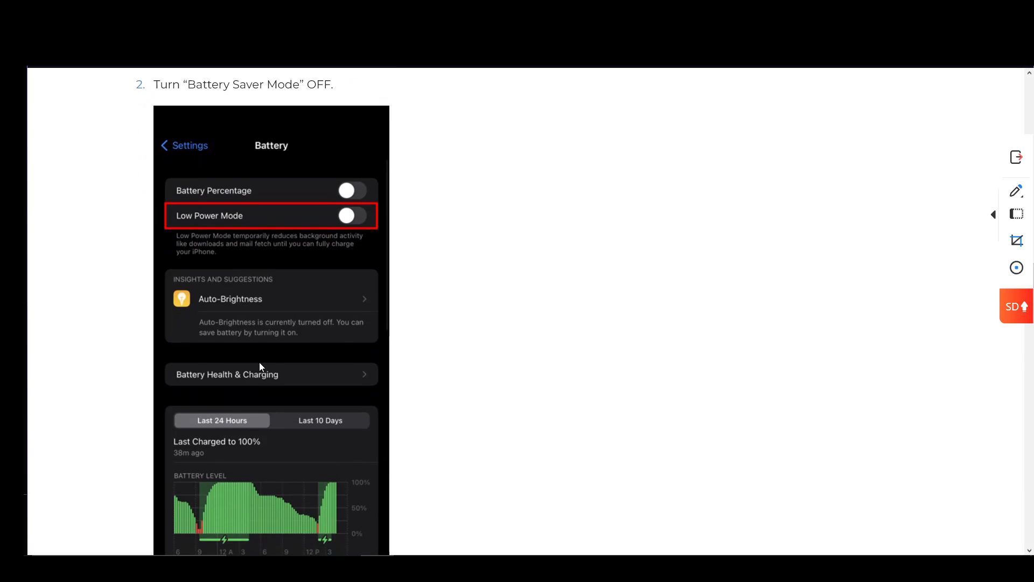
scroll(down, 3)
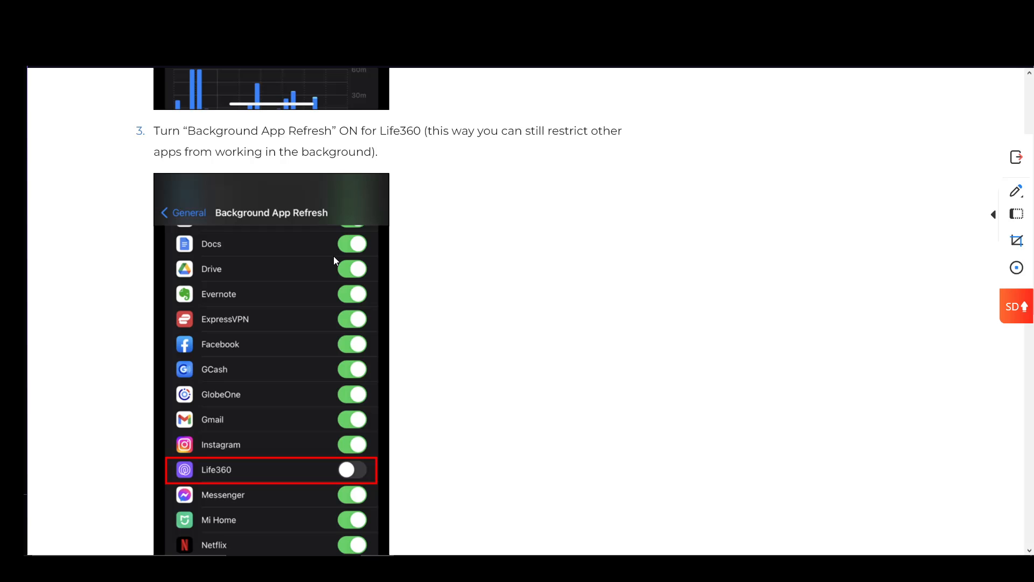
scroll(up, 3)
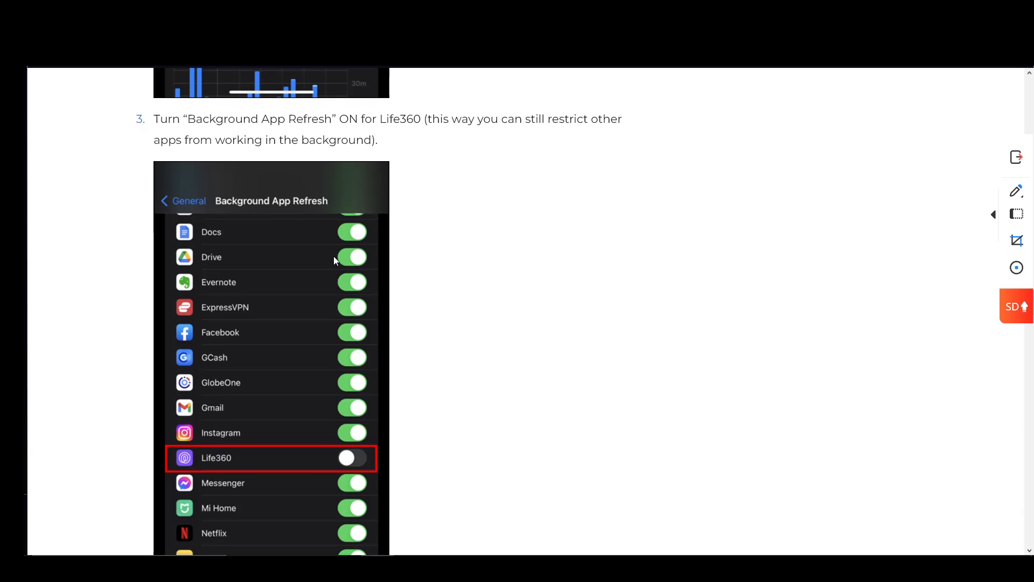
scroll(down, 3)
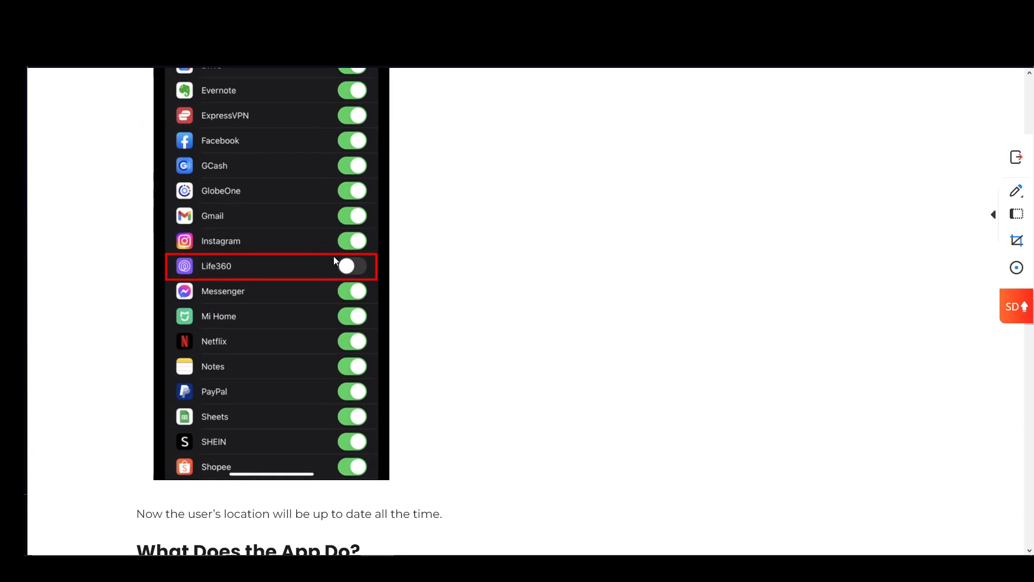
scroll(down, 3)
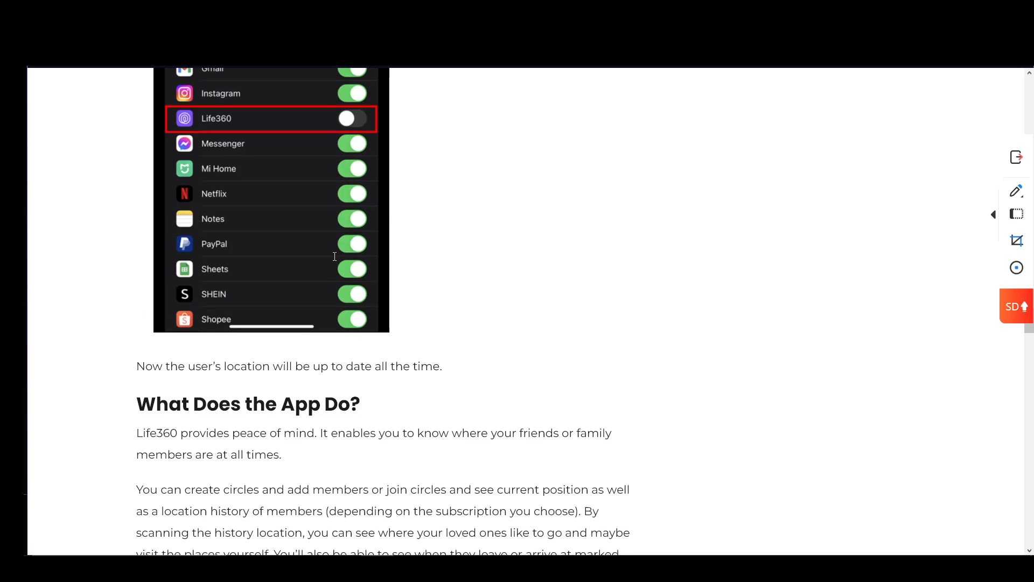